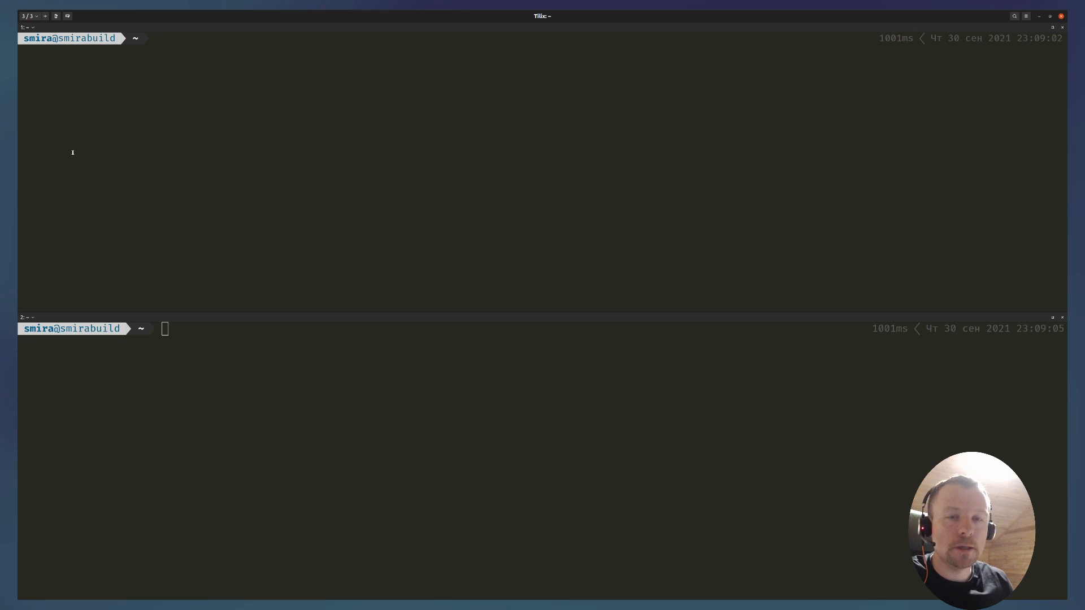
Step: List the Talos cluster members with talosctl -n 172.20.0.2 get members
type("talosctl -n 172.20.0.2 get members -w")
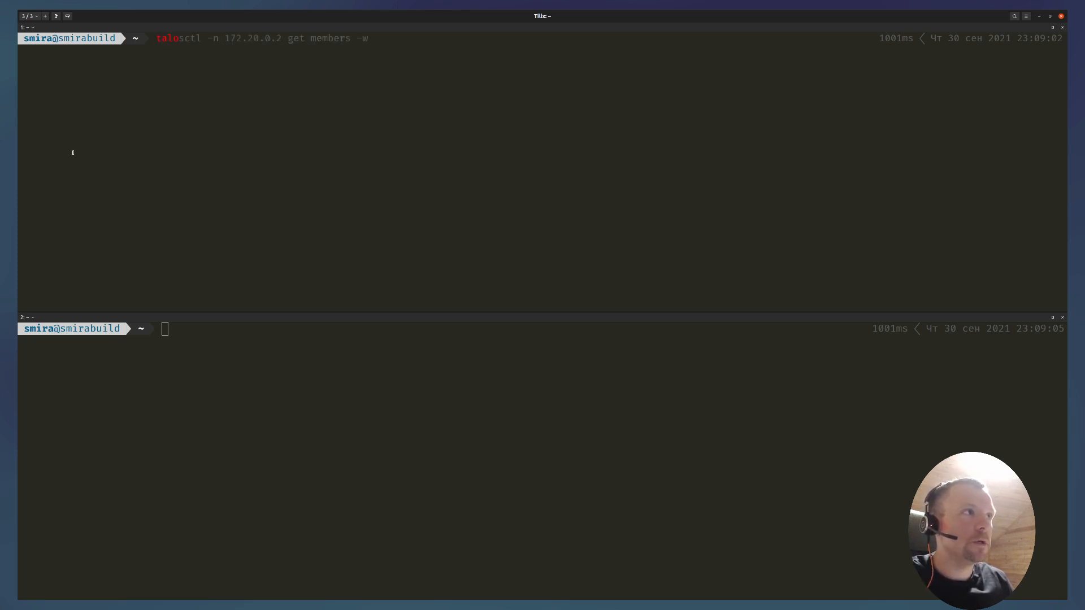
key("BackSpace")
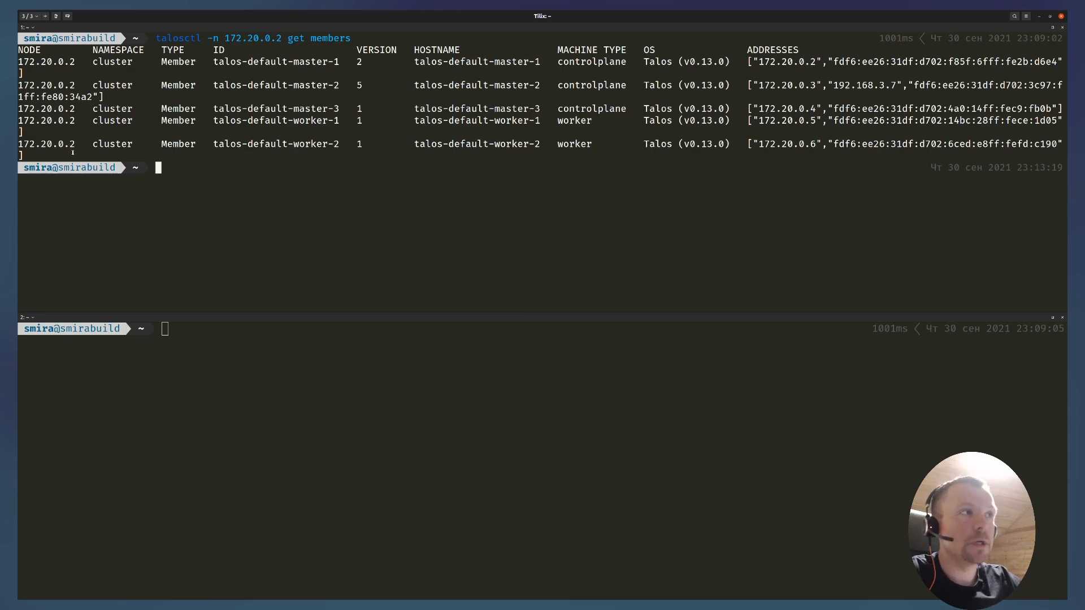
mouse_move(499, 282)
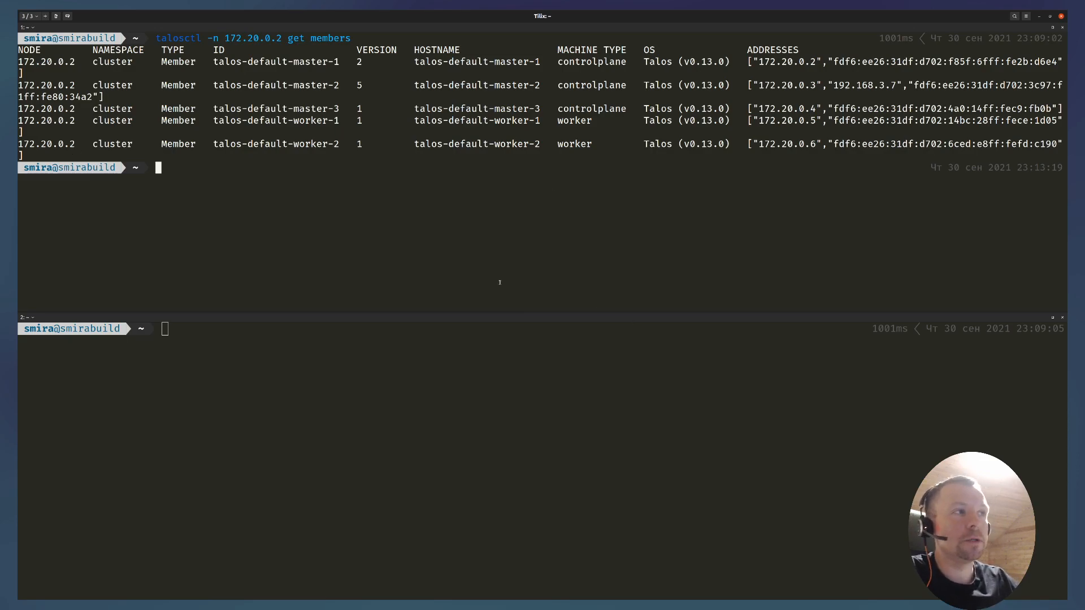
Step: Run talosctl -n 172.20.0.2 get members -w to watch membership live
type("talosctl -n 172.20.0.2 get members -w")
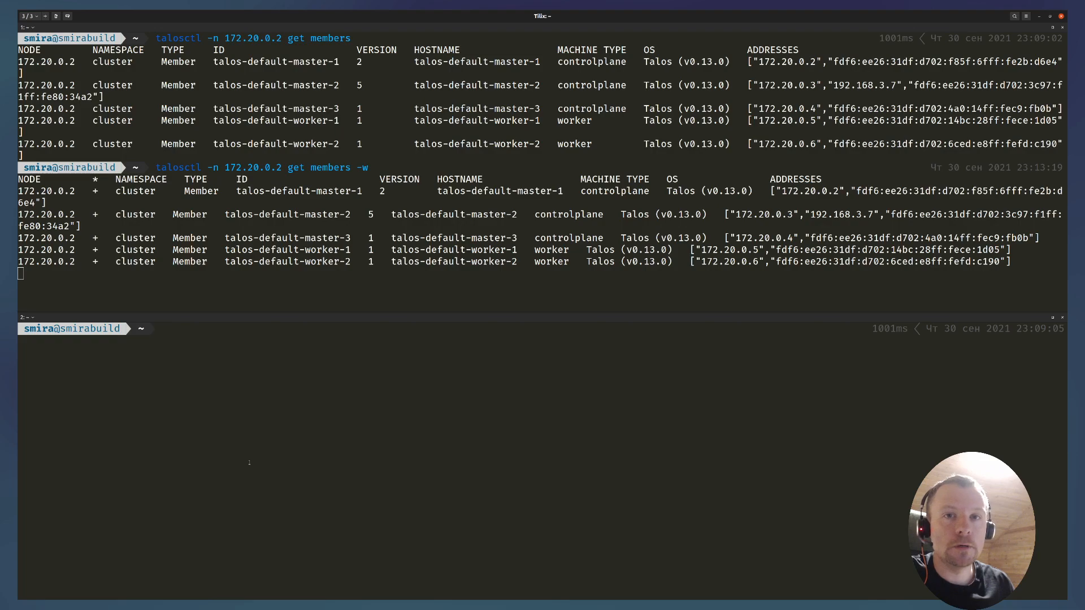
Step: Edit master-2's machine config on 172.20.0.3, add static address 192.168.3.8 to eth0, and save
type("talosctl -n 172.20.0.3 edit mc --immediate")
type("/add")
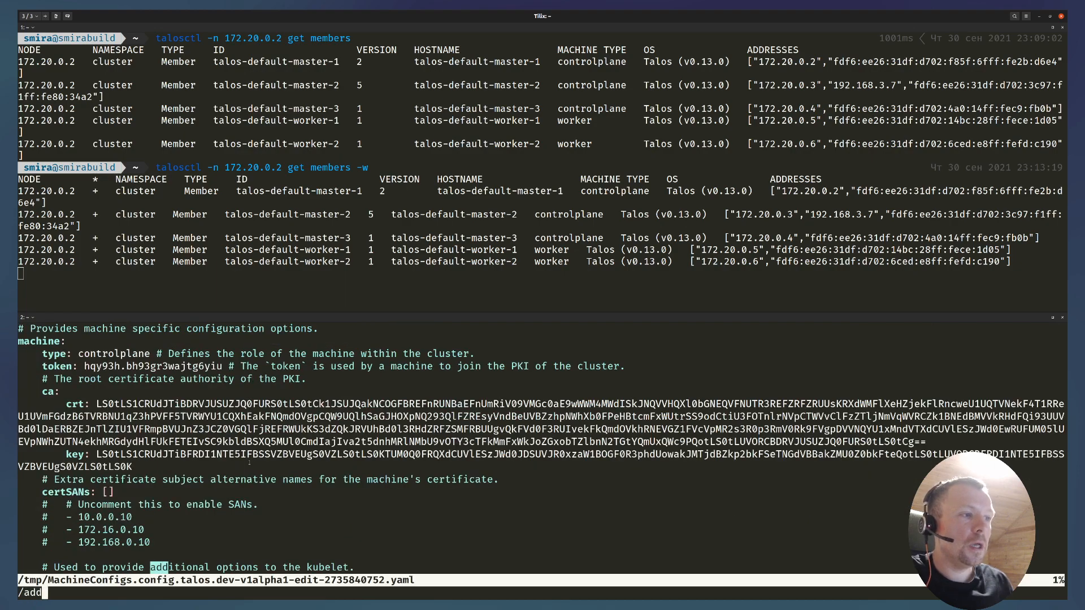
type("re")
type("-")
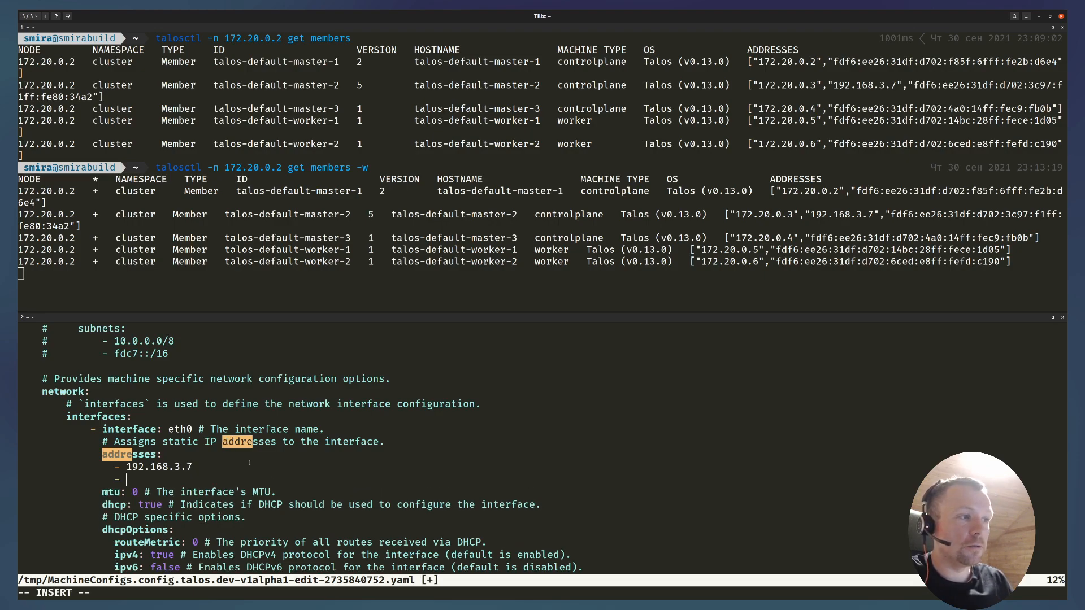
type("192.168.3.8")
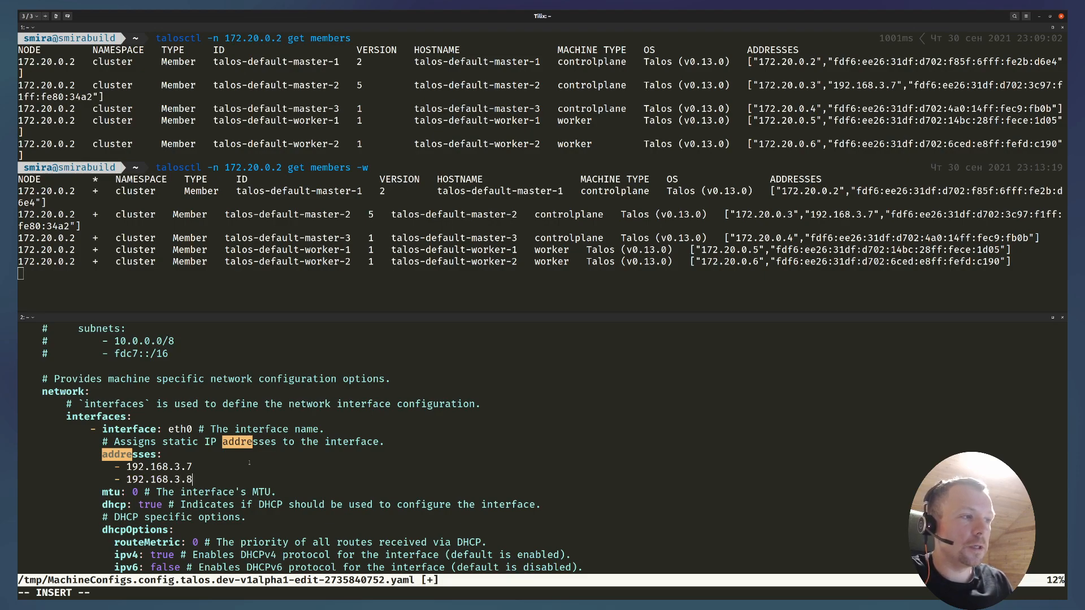
type(":wq")
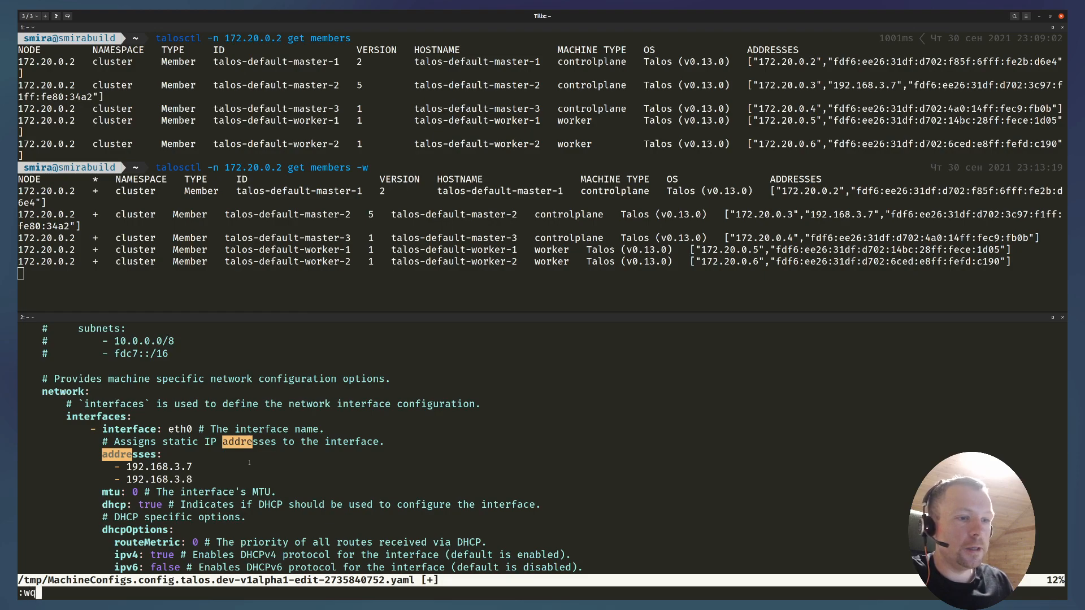